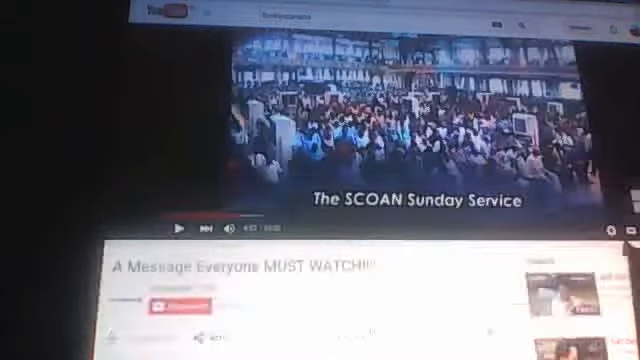
pyautogui.scroll(-3)
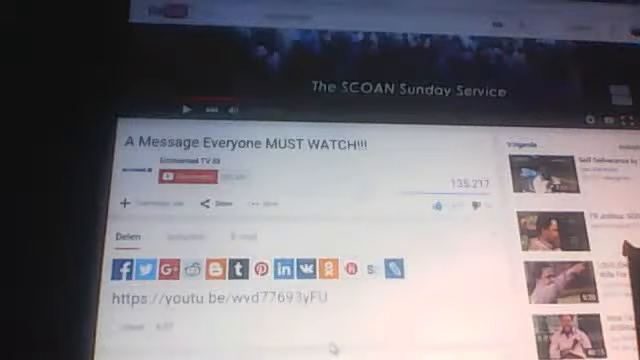